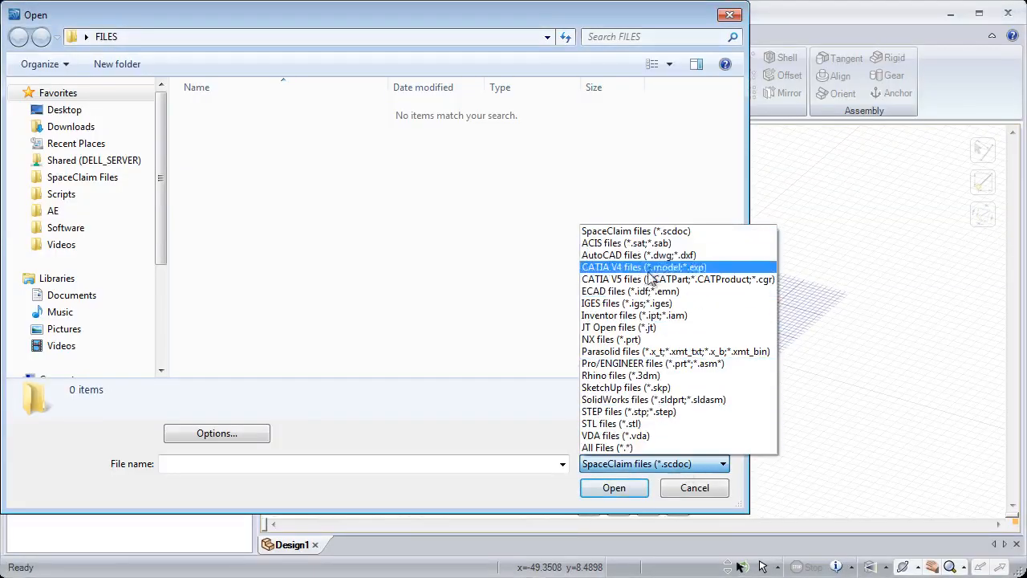
- Import the CATIA V4 enclosure file and stitch its loose surfaces into a solid
{"action": "left_click", "coordinate": [627, 302]}
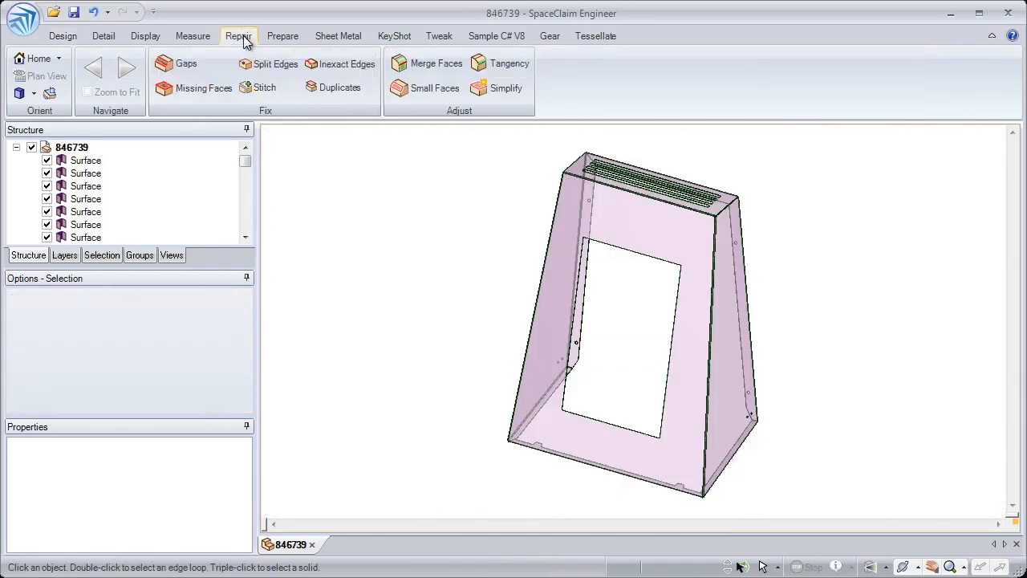
{"action": "left_click", "coordinate": [265, 87]}
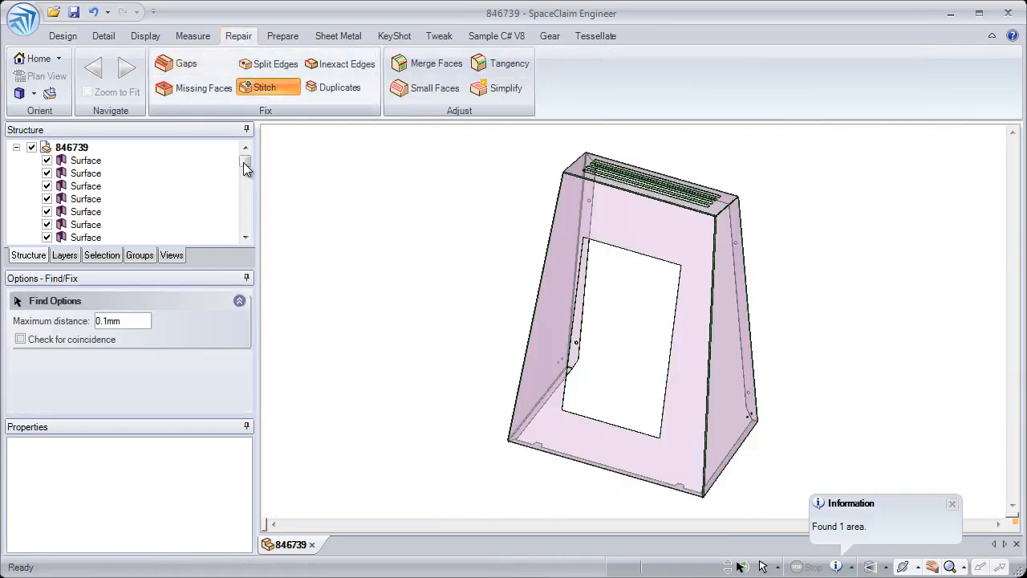
{"action": "left_click", "coordinate": [268, 87]}
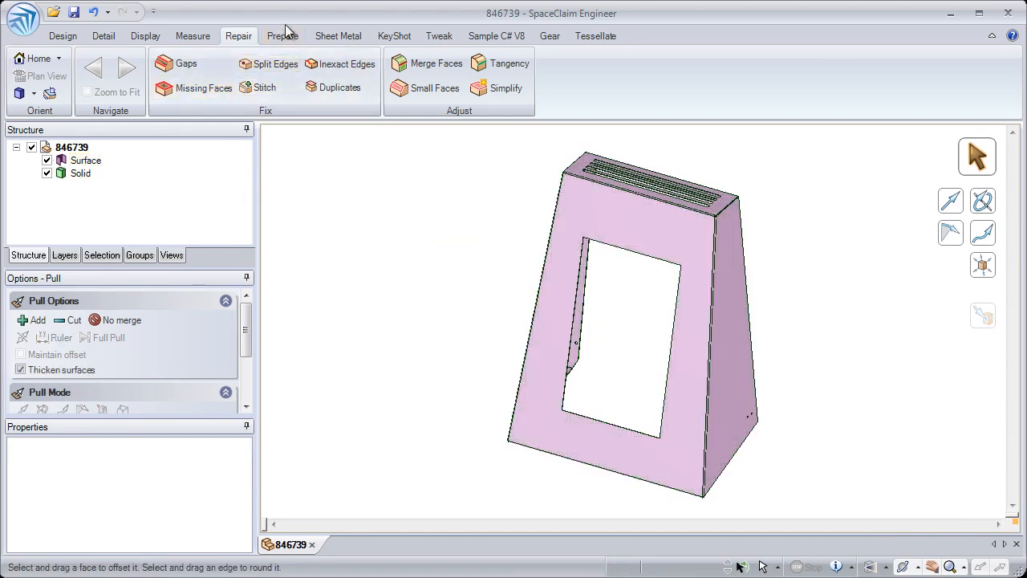
- Unfold the stitched enclosure using the Sheet Metal Unfold tool
{"action": "left_click", "coordinate": [338, 36]}
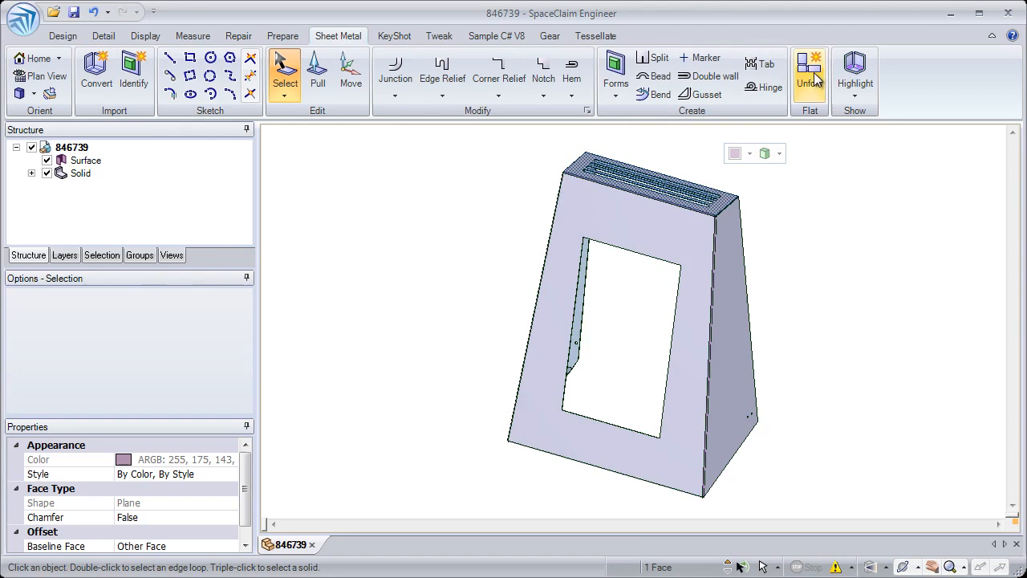
{"action": "left_click", "coordinate": [809, 76]}
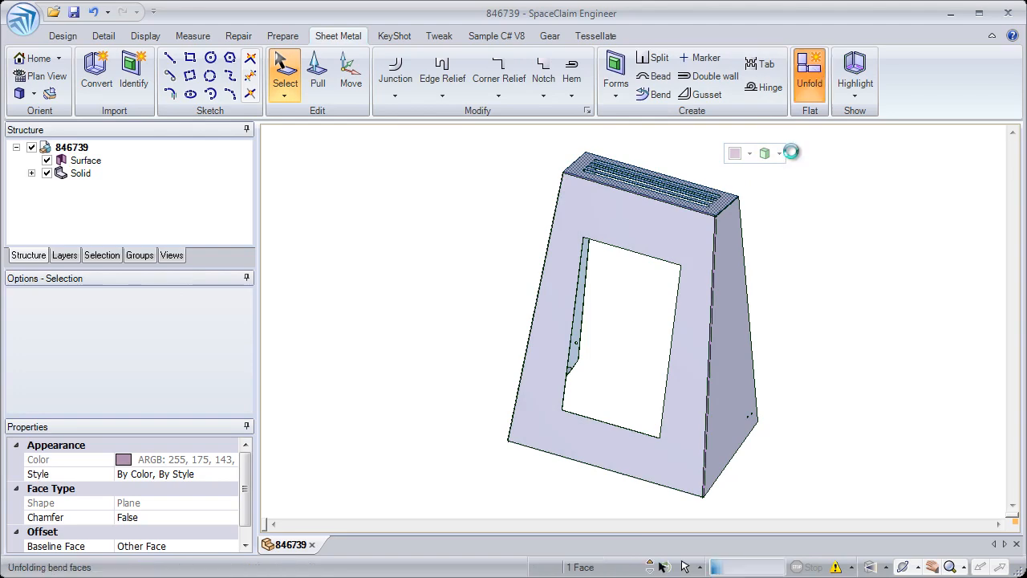
{"action": "left_click", "coordinate": [809, 76]}
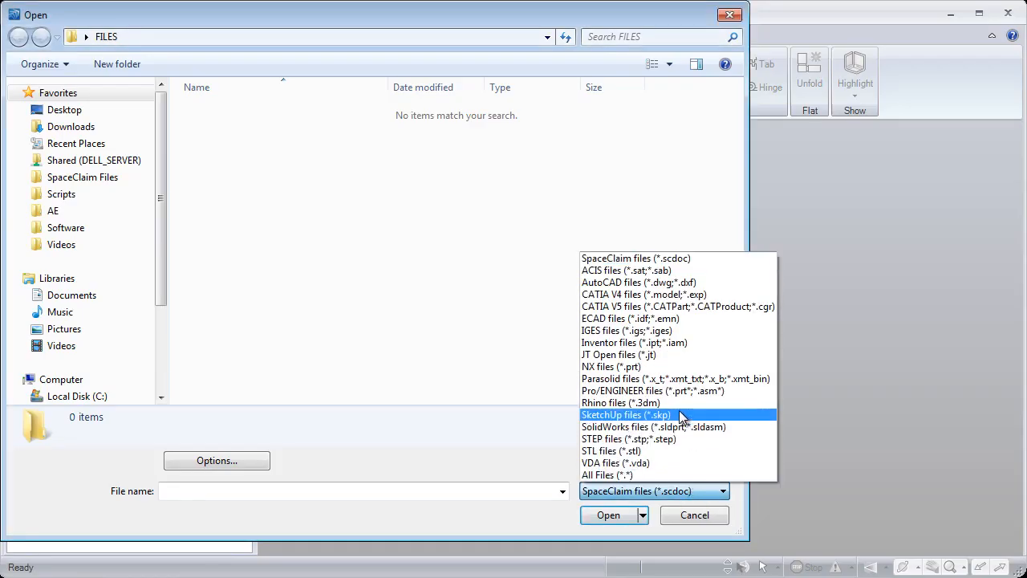
- Import the SketchUp SM bracket and accept its identified bends and forms
{"action": "left_click", "coordinate": [629, 438]}
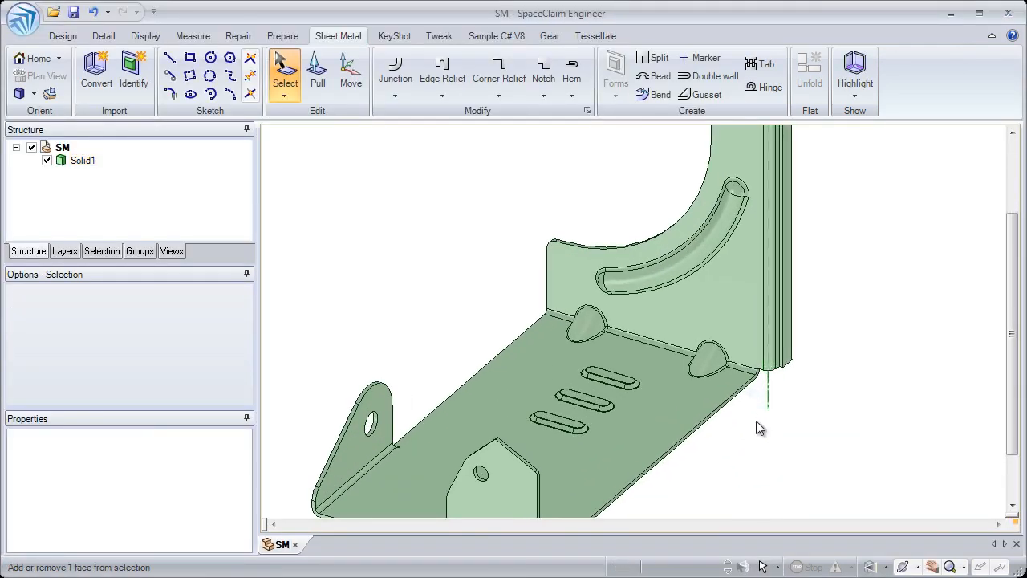
{"action": "left_click", "coordinate": [96, 71]}
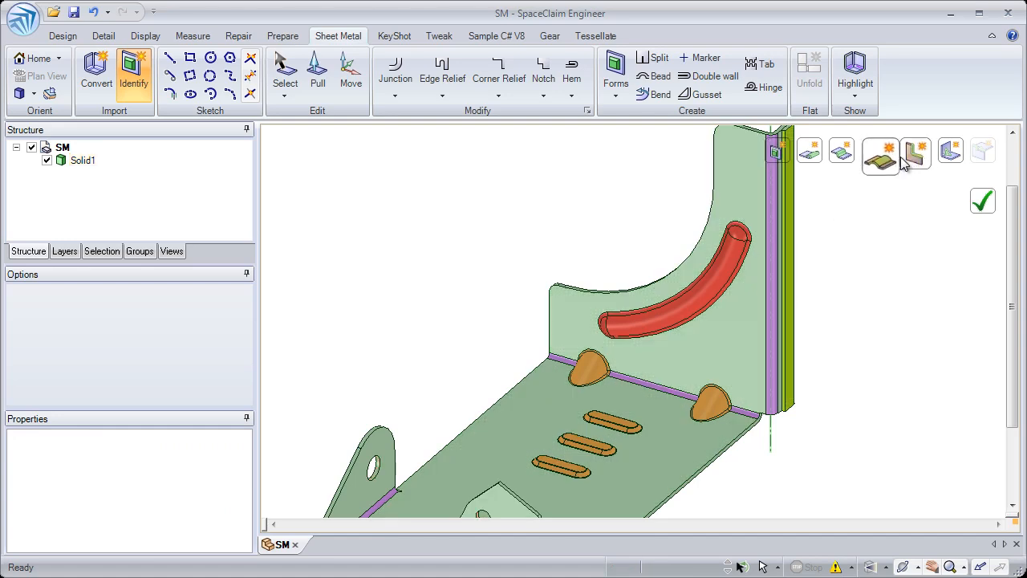
{"action": "left_click", "coordinate": [881, 155]}
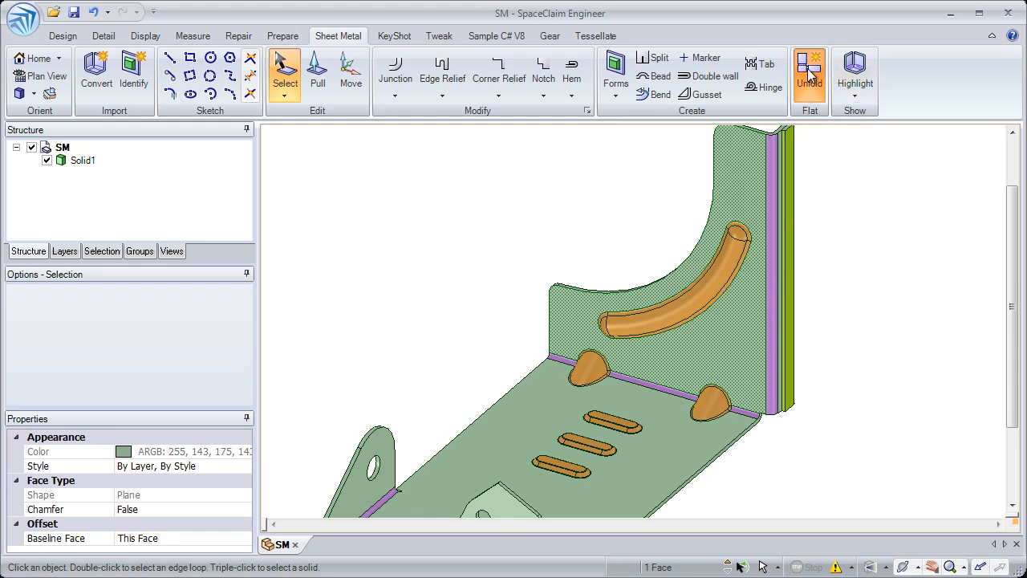
- Unfold the bracket into a 208.859 x 91.04 mm flat pattern and review layers
{"action": "left_click", "coordinate": [810, 72]}
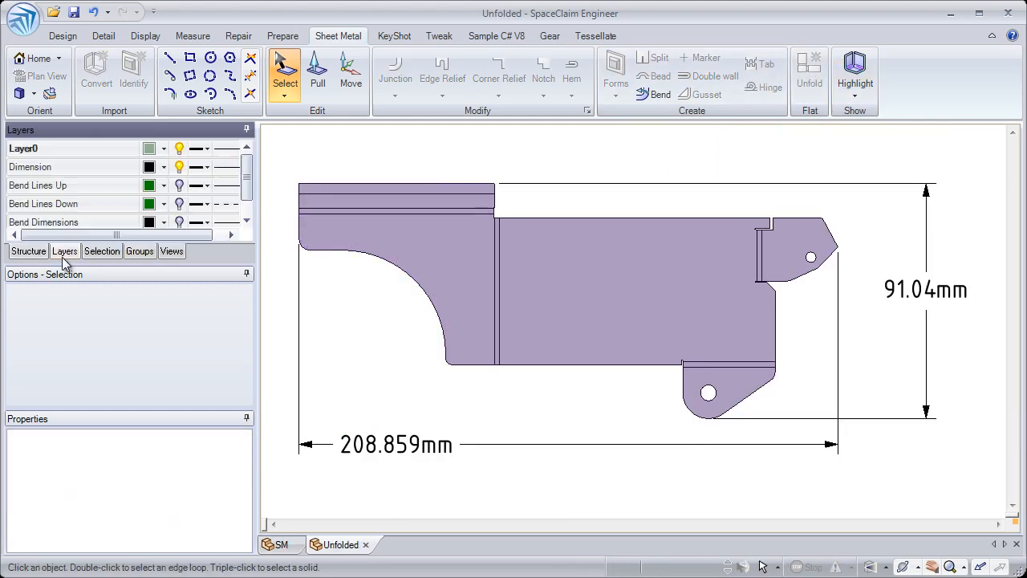
{"action": "left_click", "coordinate": [179, 218]}
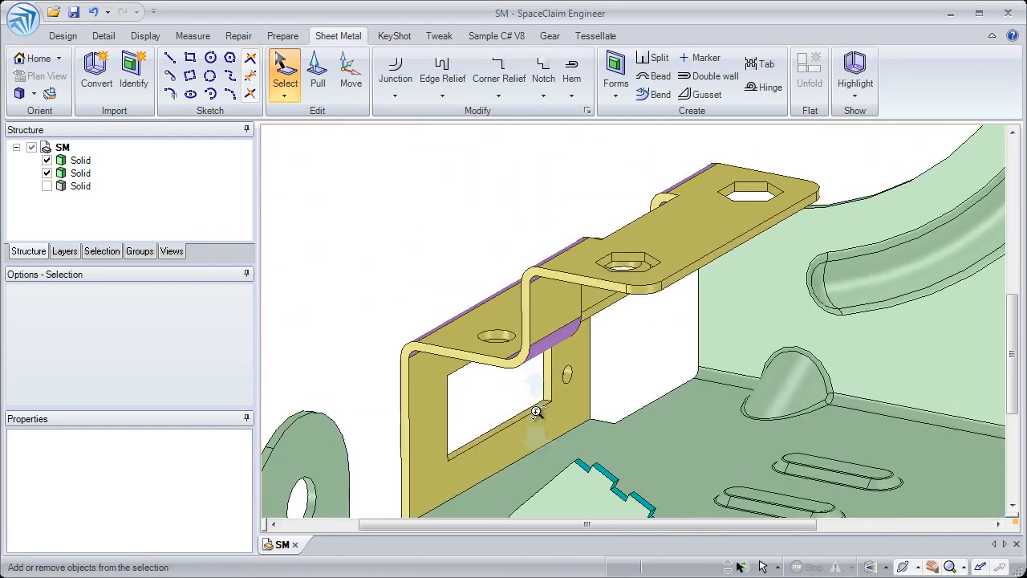
{"action": "left_click", "coordinate": [538, 409]}
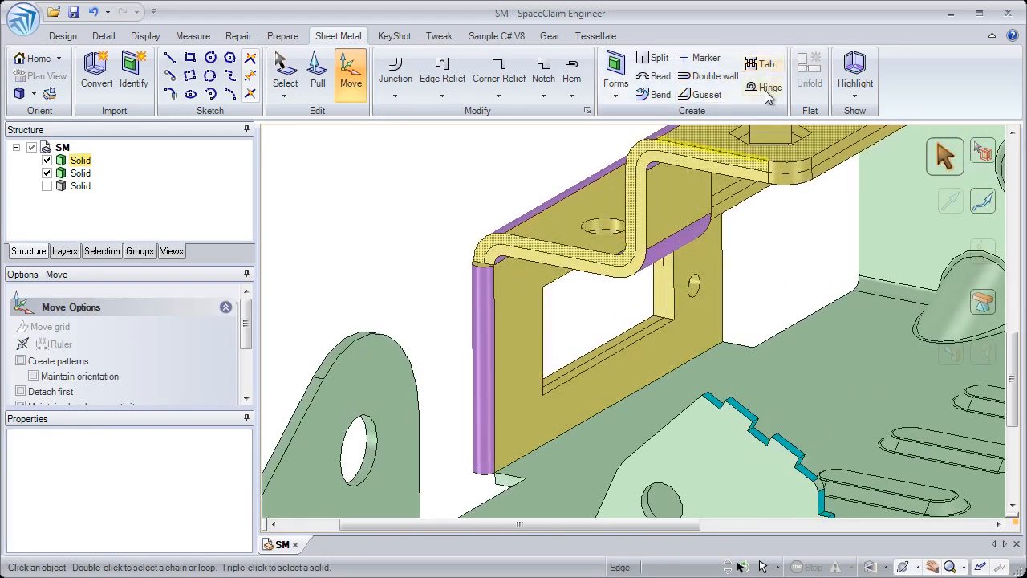
- Add and accept a hinge along the yellow bracket's lower edge
{"action": "left_click", "coordinate": [764, 87]}
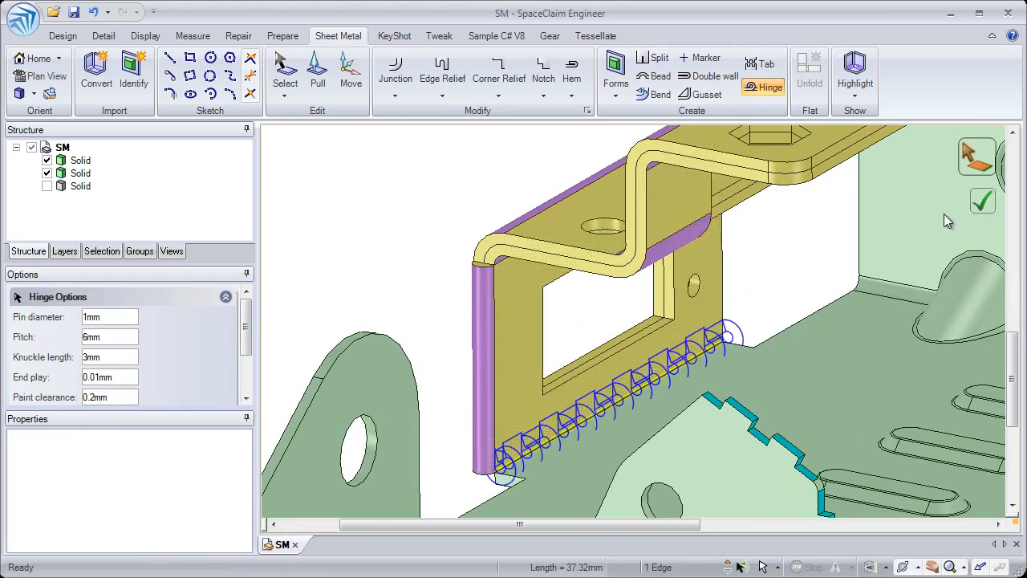
{"action": "left_click", "coordinate": [982, 201]}
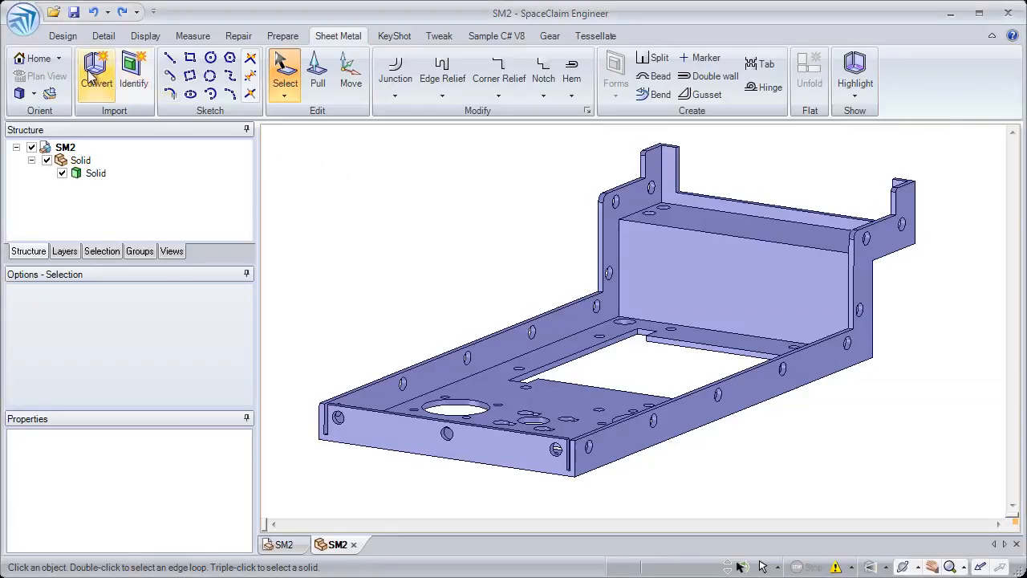
- Convert the SM2 tray to sheet metal, making its sharp edges junctions, and start unfolding
{"action": "left_click", "coordinate": [96, 72]}
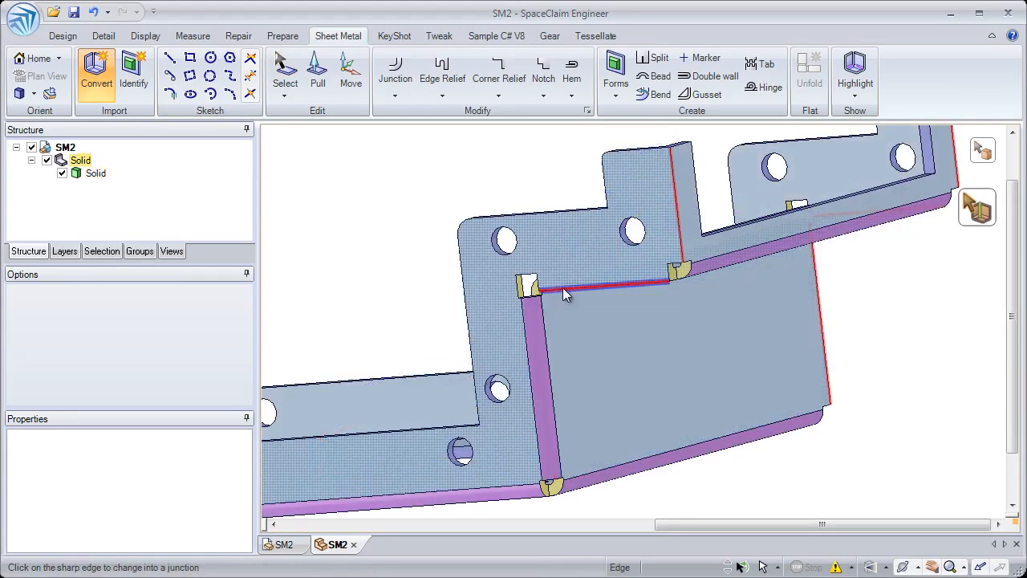
{"action": "left_click", "coordinate": [395, 72]}
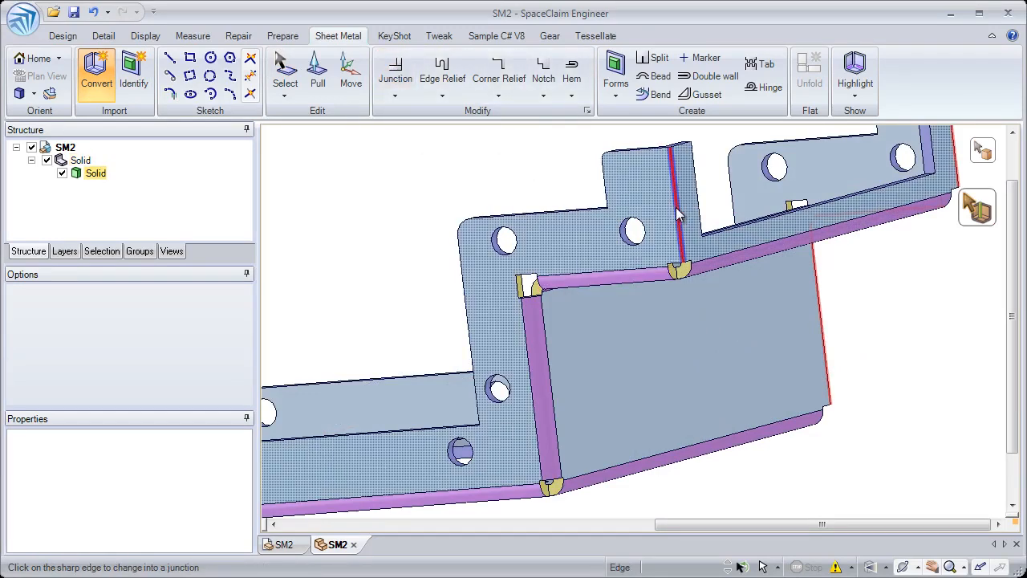
{"action": "left_click", "coordinate": [660, 57]}
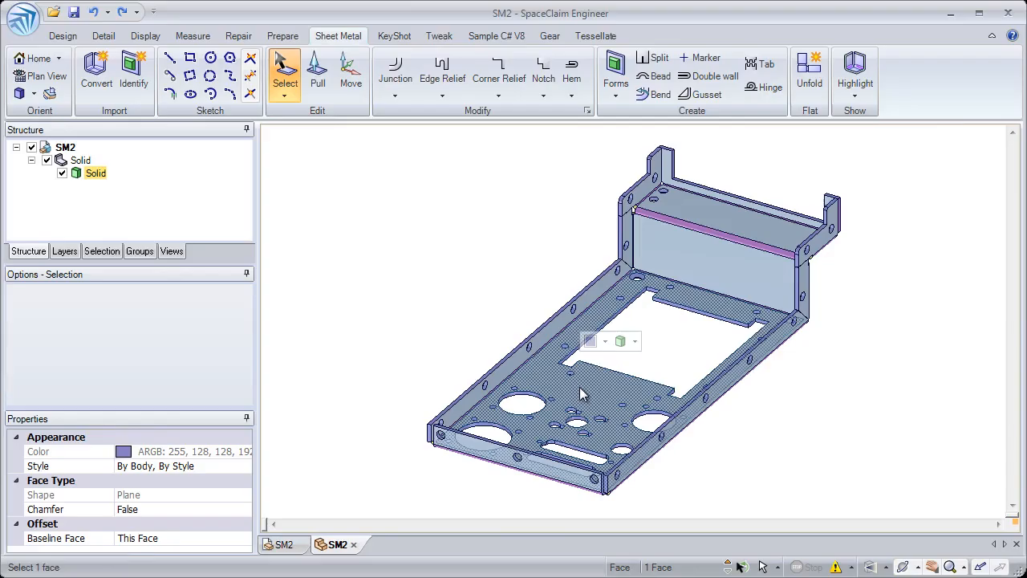
{"action": "left_click", "coordinate": [809, 72]}
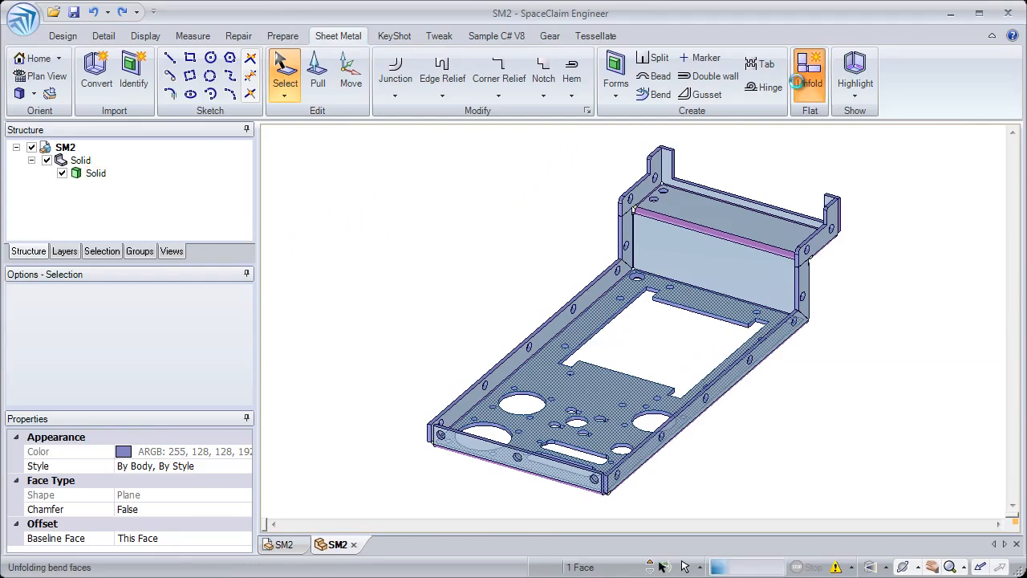
- Complete the SM2 unfold and view its flat pattern dimensioned at 334.518
{"action": "left_click", "coordinate": [809, 72]}
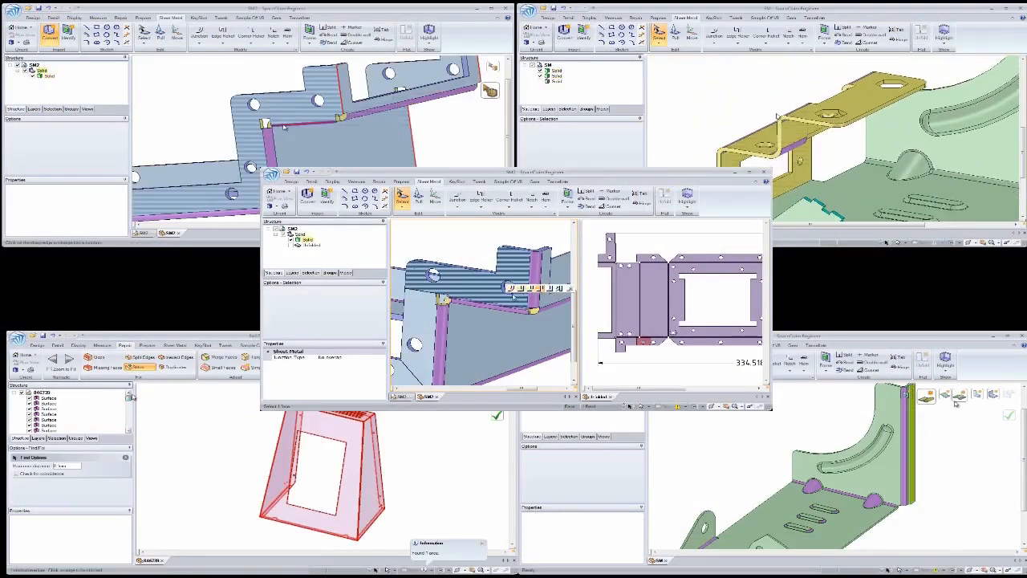
{"action": "left_click", "coordinate": [199, 32]}
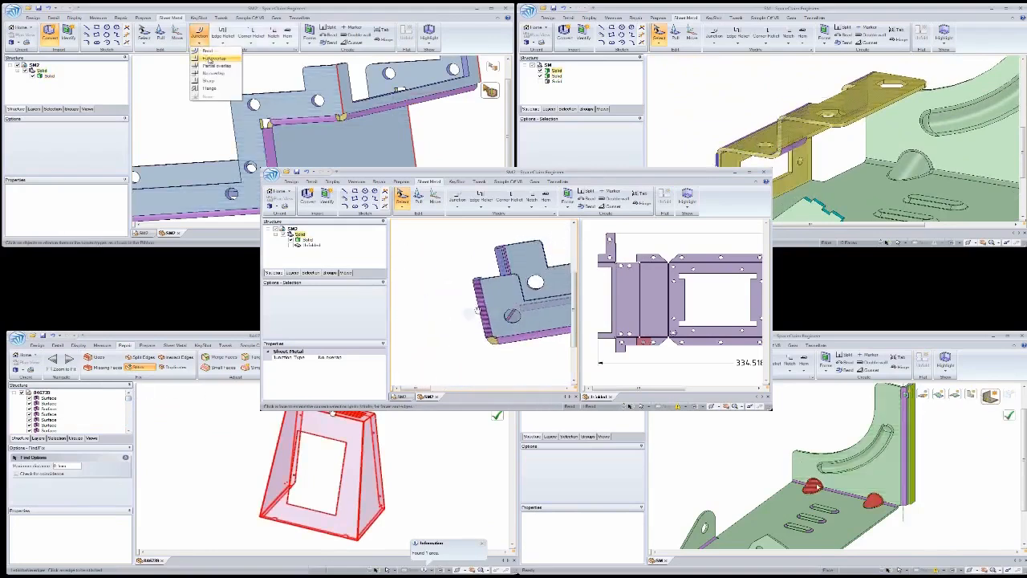